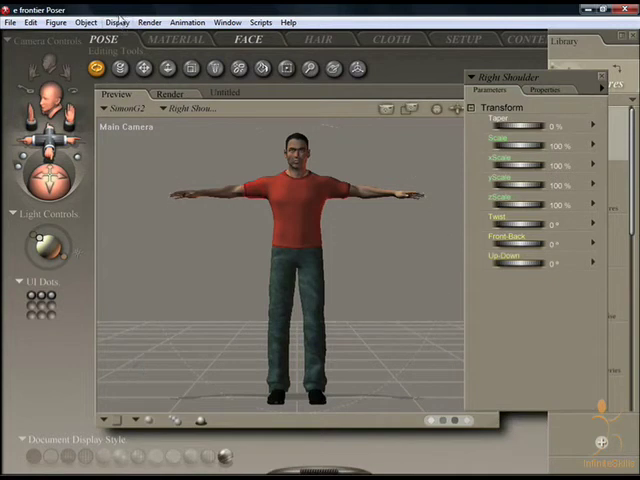
Open the Display menu's Guides submenu listing head-length and hip-shoulder overlays.
left_click(116, 22)
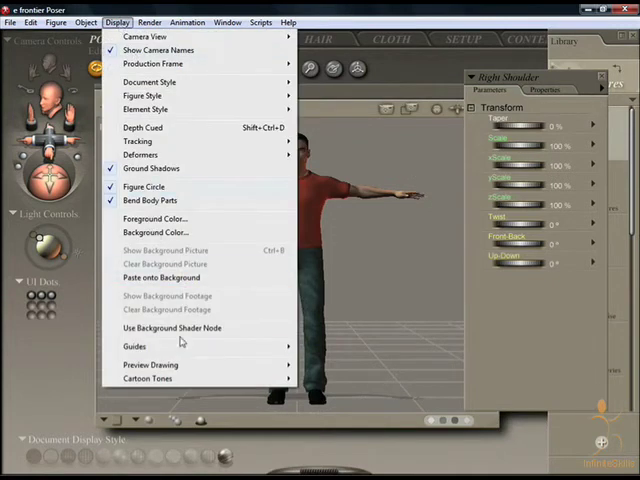
left_click(136, 346)
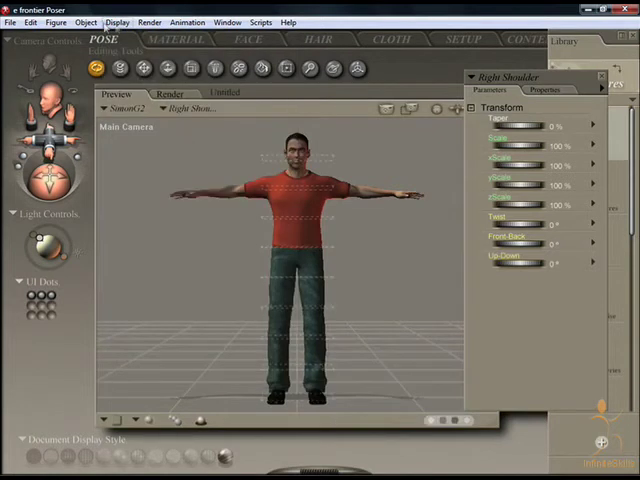
left_click(116, 22)
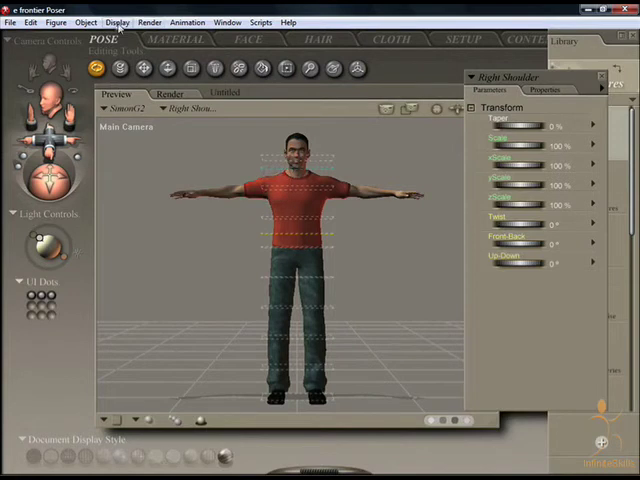
left_click(116, 22)
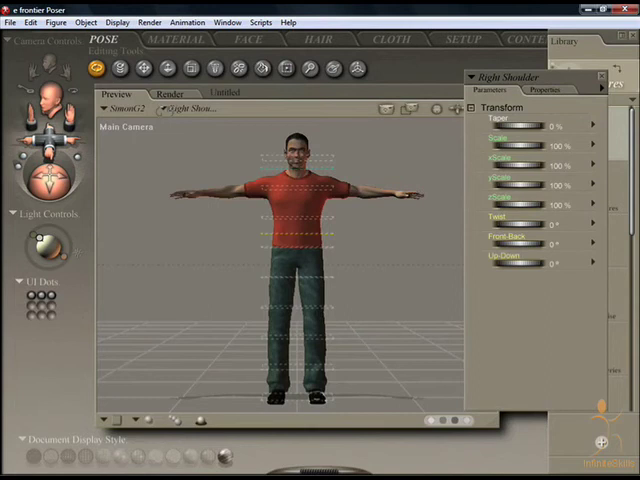
left_click(116, 22)
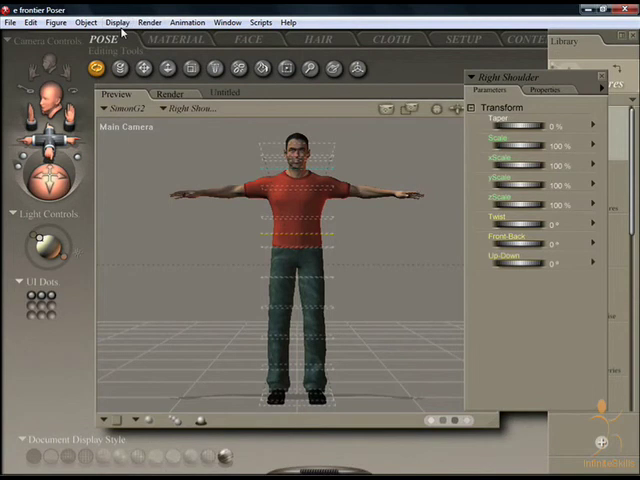
left_click(116, 22)
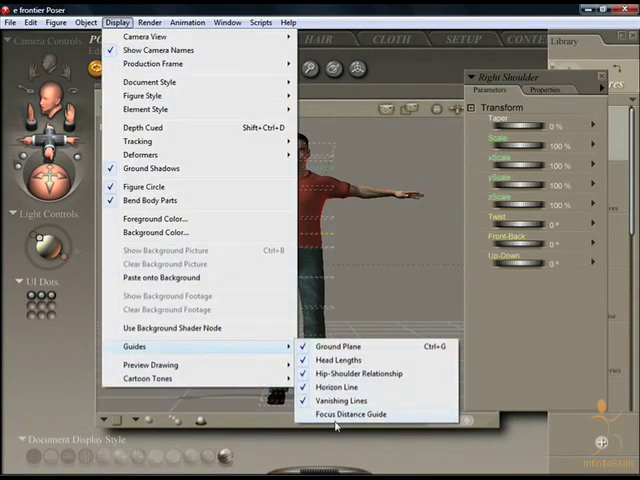
Turn on the Vanishing Lines guide so perspective lines cross over the T-posed figure.
left_click(350, 414)
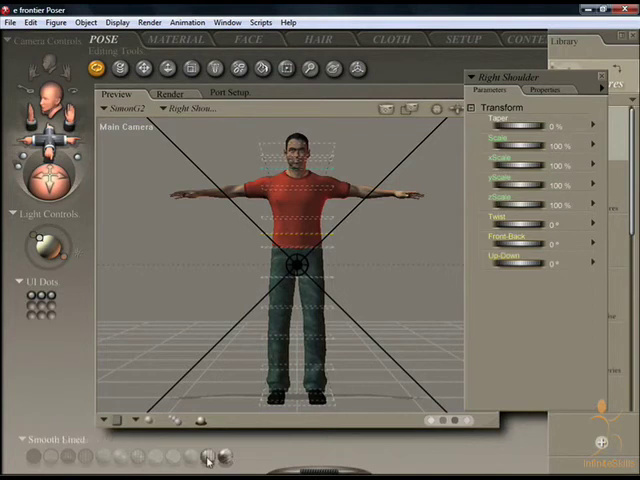
Step the document display style through lined shading and outline to Silhouette.
left_click(204, 456)
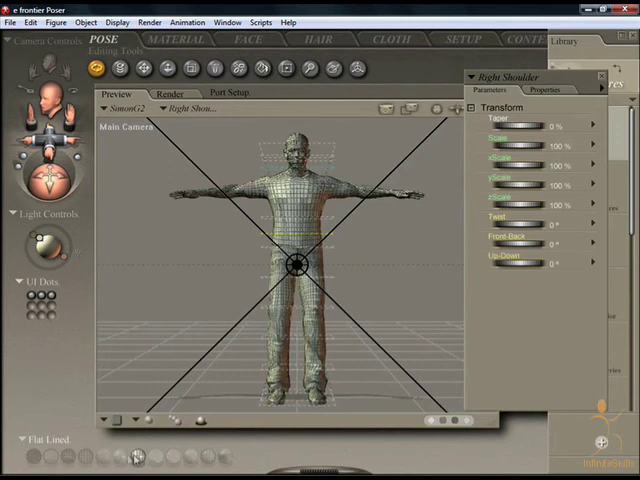
left_click(104, 456)
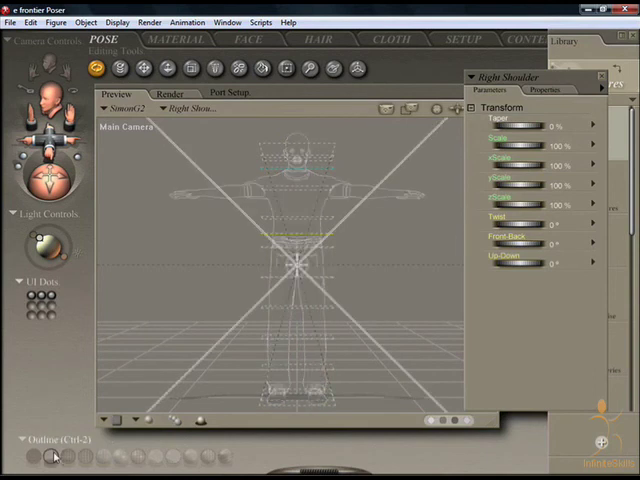
left_click(36, 460)
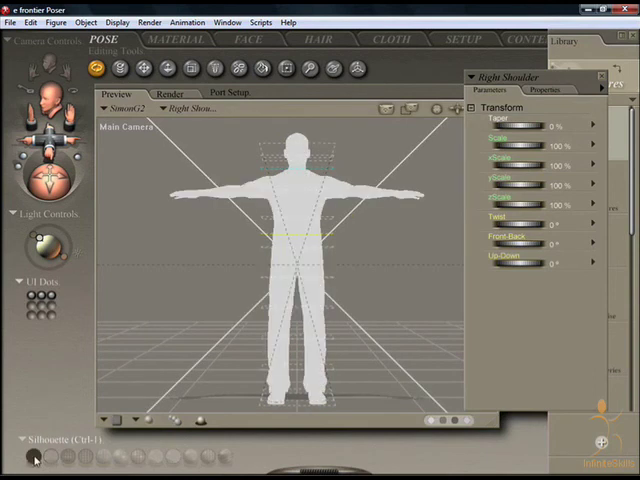